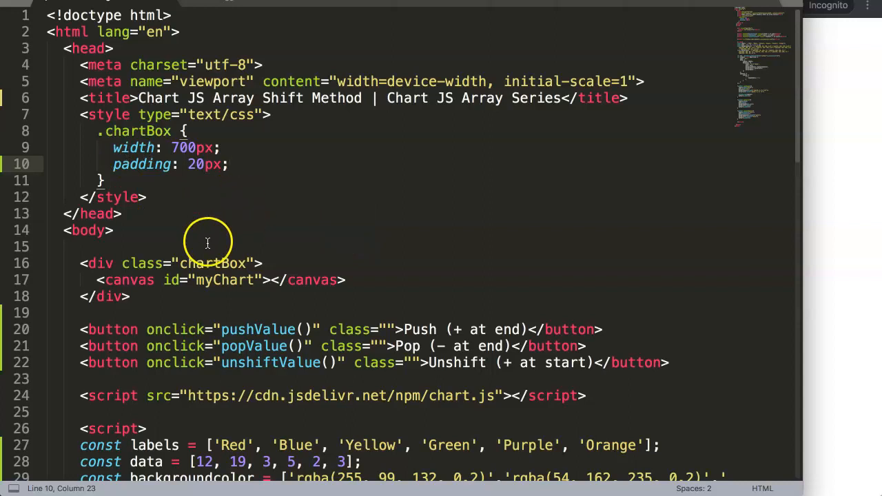
# Scroll down past the color arrays to add a blank line at line 32.
pyautogui.scroll(-3)
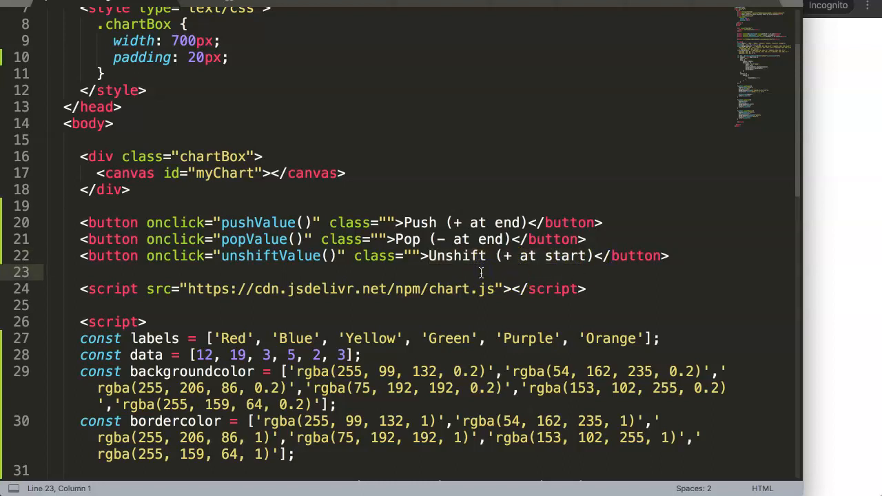
pyautogui.scroll(-3)
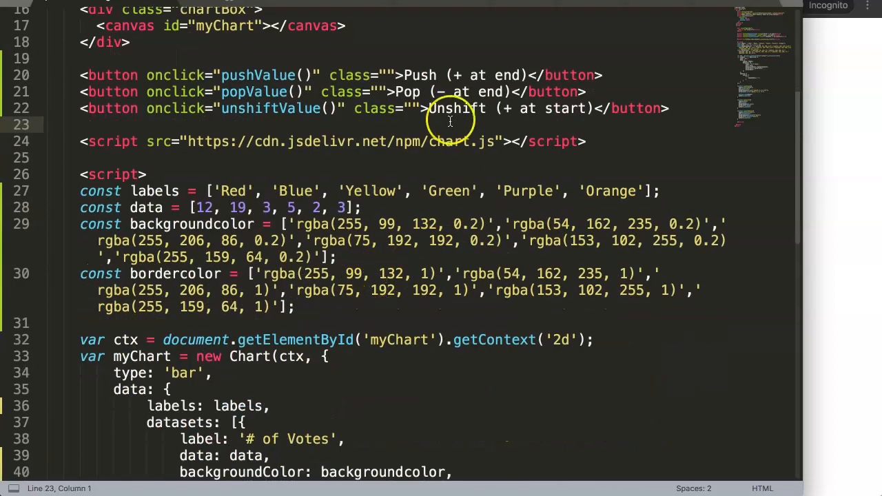
pyautogui.moveTo(332, 200)
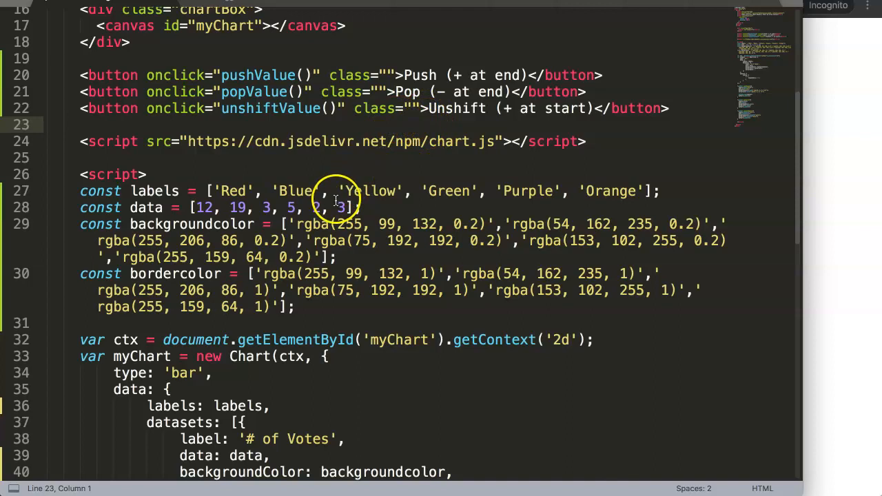
pyautogui.scroll(-3)
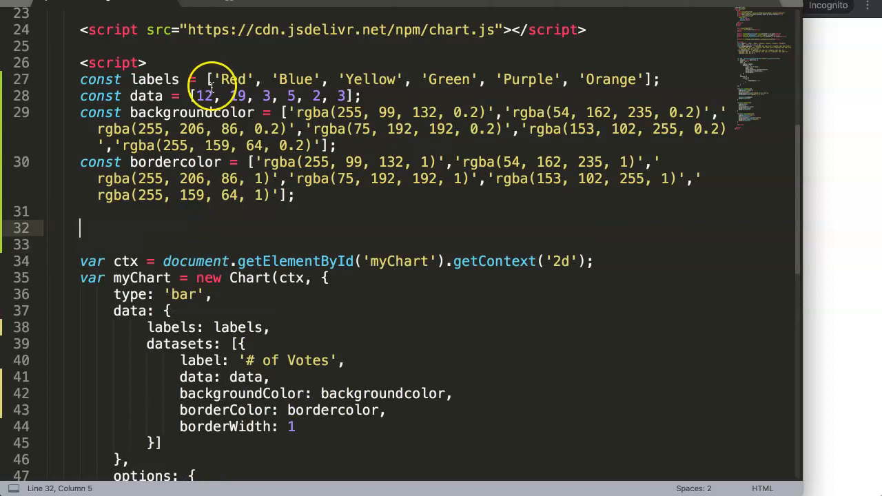
# Write labels.unshift(); on line 32 using autocomplete.
pyautogui.doubleClick(154, 79)
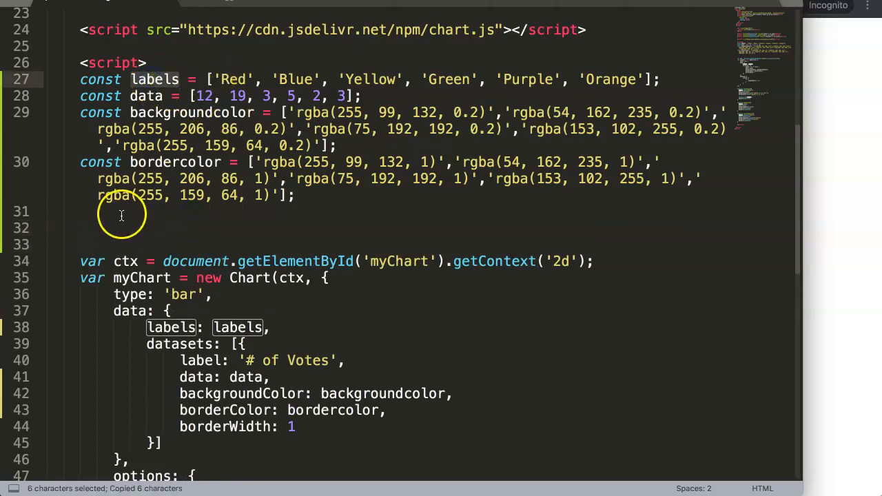
pyautogui.moveTo(98, 228)
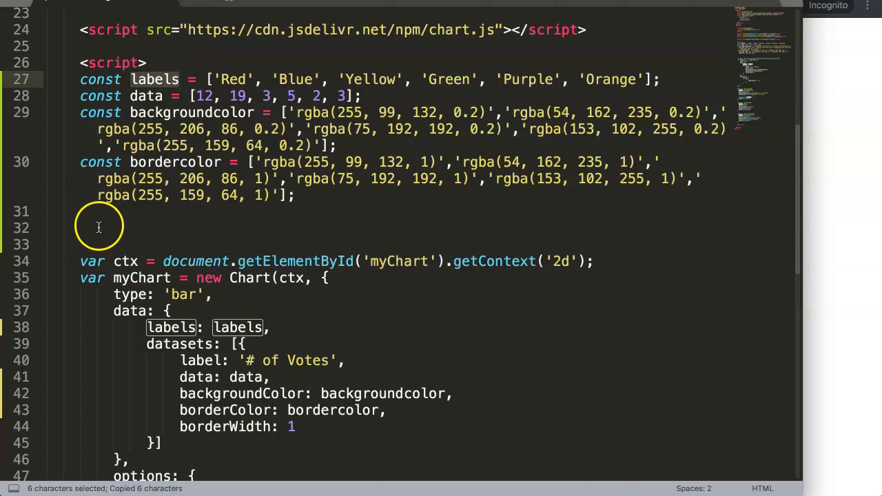
pyautogui.write('labels.u')
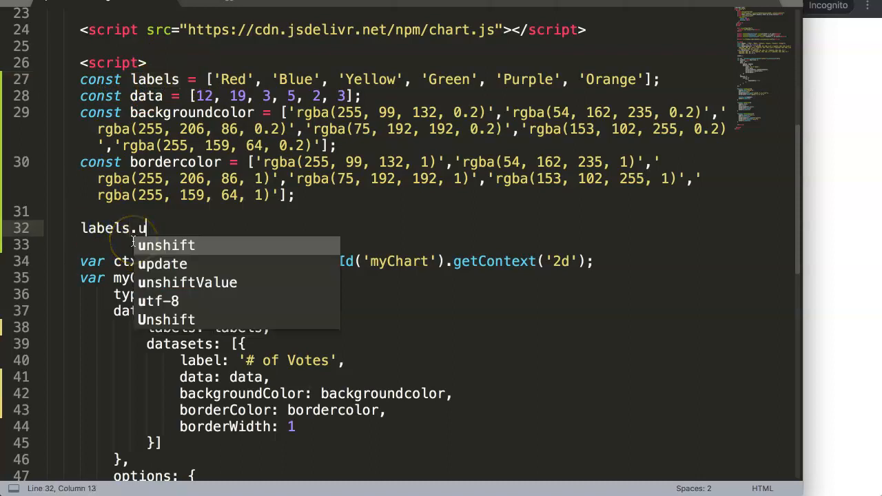
pyautogui.click(167, 245)
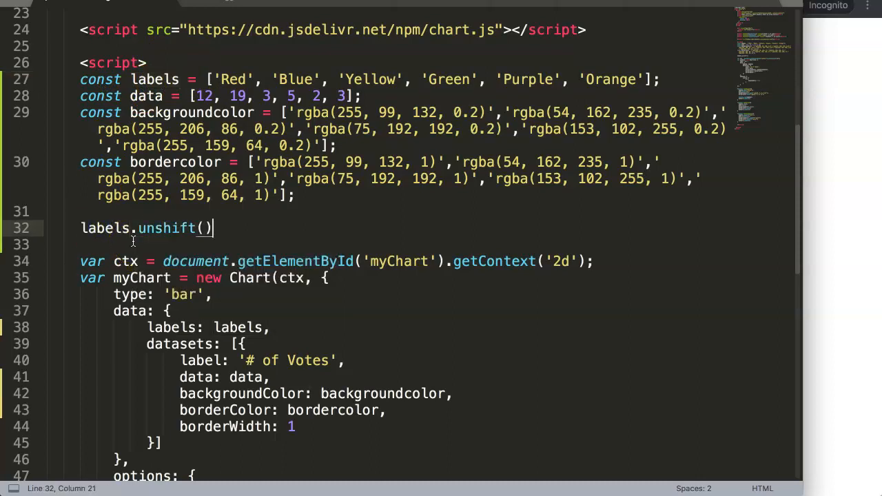
pyautogui.write(';')
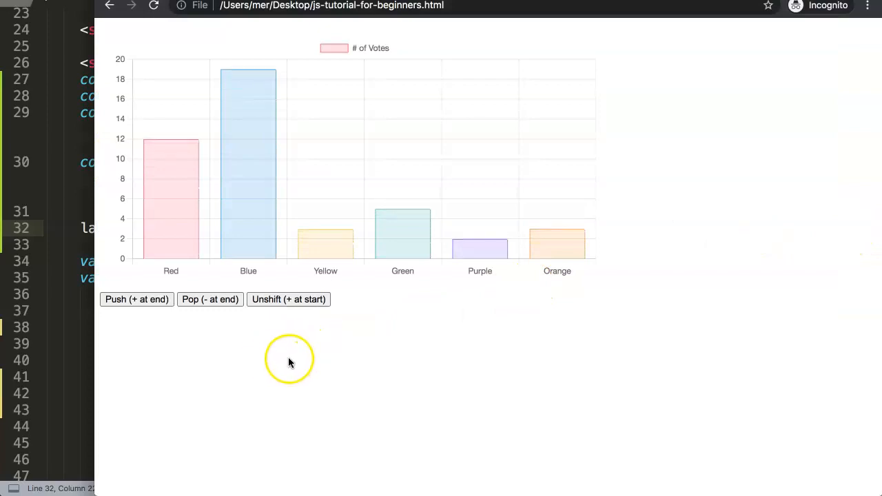
pyautogui.moveTo(397, 241)
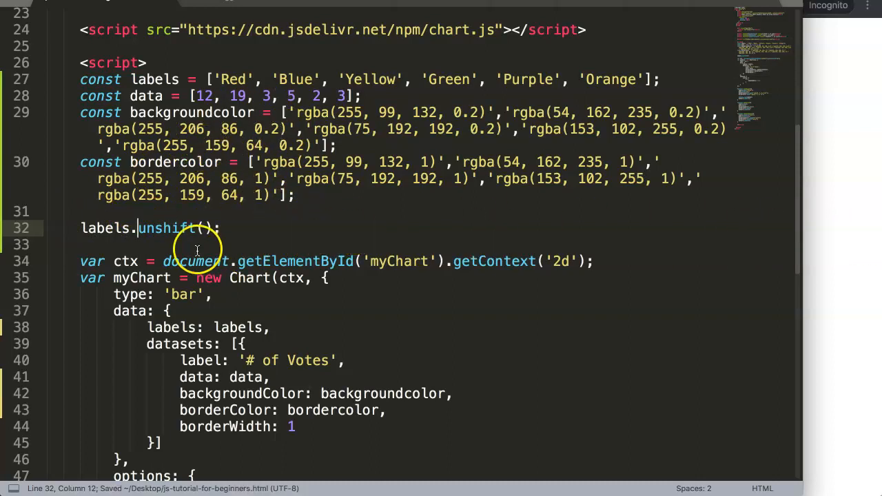
# Change the call to labels.shift(), reload Chrome, and test the Unshift button.
pyautogui.write('shift')
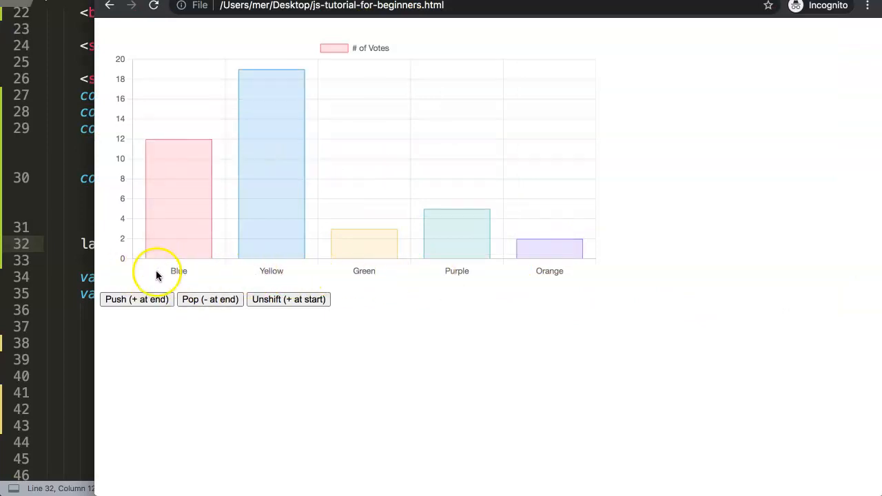
pyautogui.moveTo(181, 200)
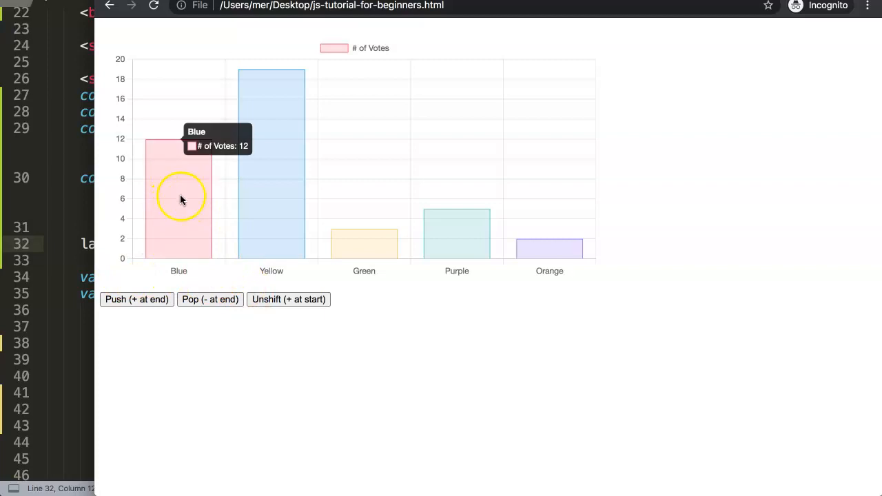
pyautogui.moveTo(186, 277)
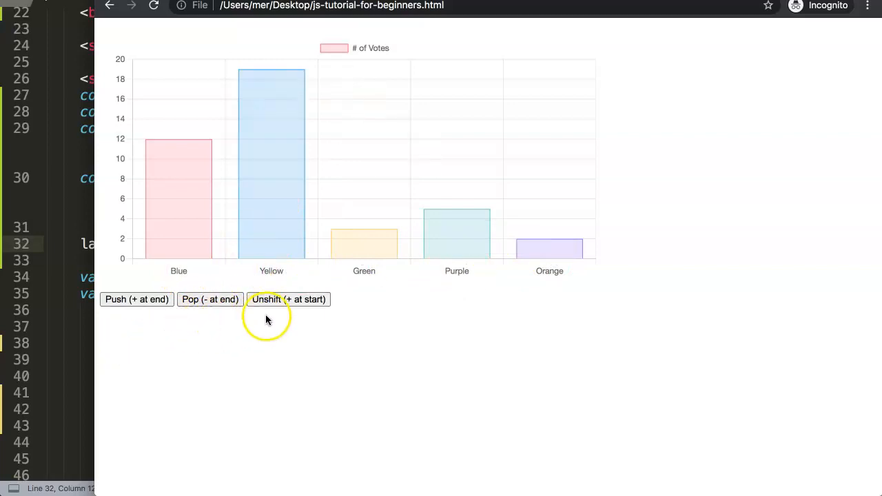
pyautogui.click(288, 299)
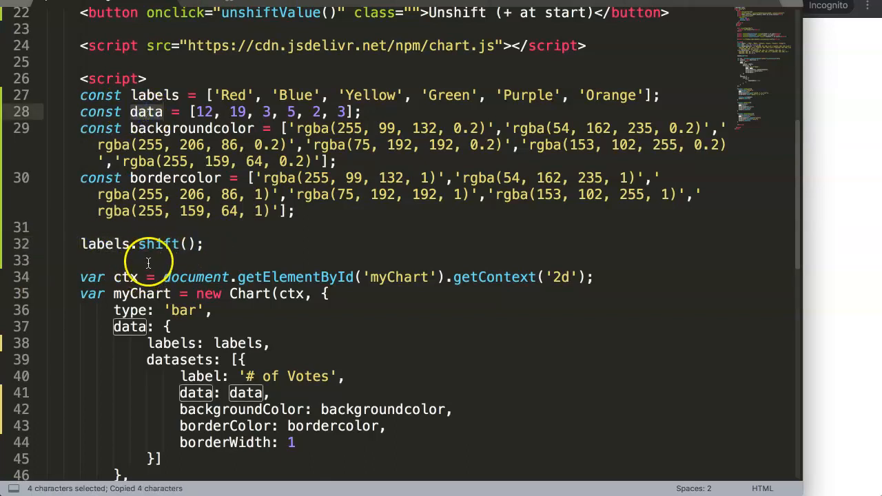
# Add data.shift(), backgroundcolor.shift() and bordercolor.shift(); then check the reloaded chart.
pyautogui.write('data.')
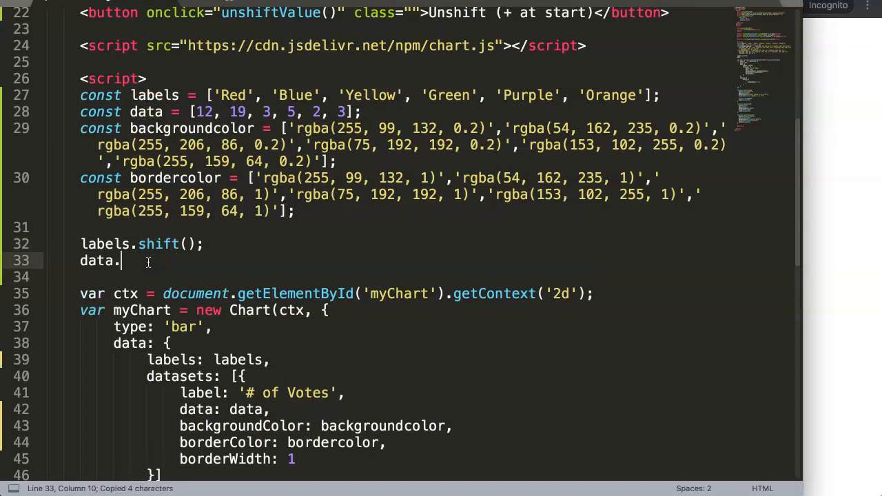
pyautogui.write('shift();')
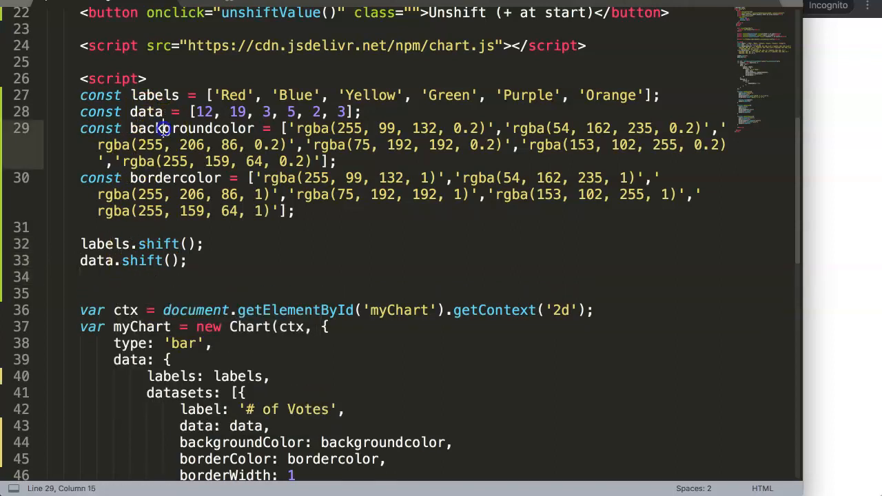
pyautogui.write('backgroundcolor.shift();')
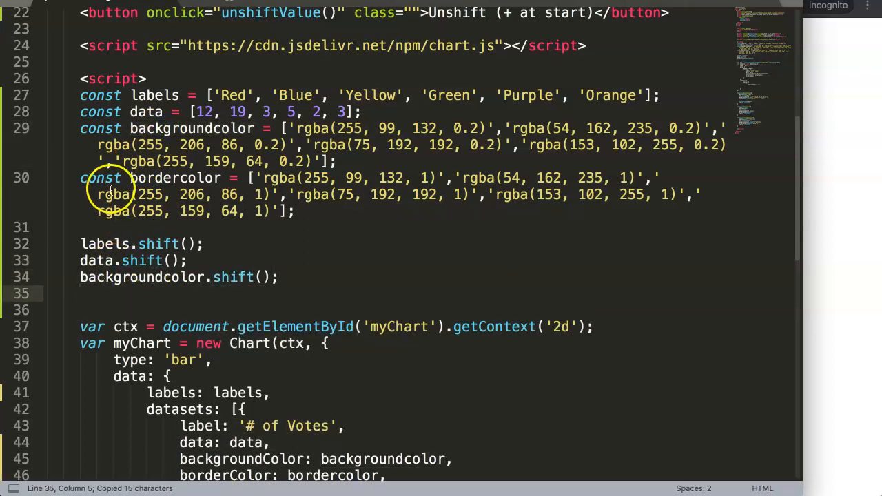
pyautogui.write('bordercolor.')
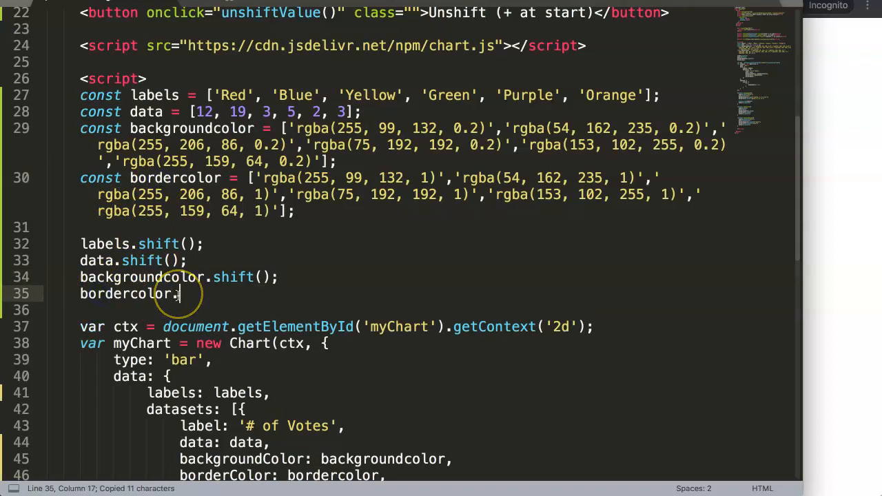
pyautogui.write('shift();')
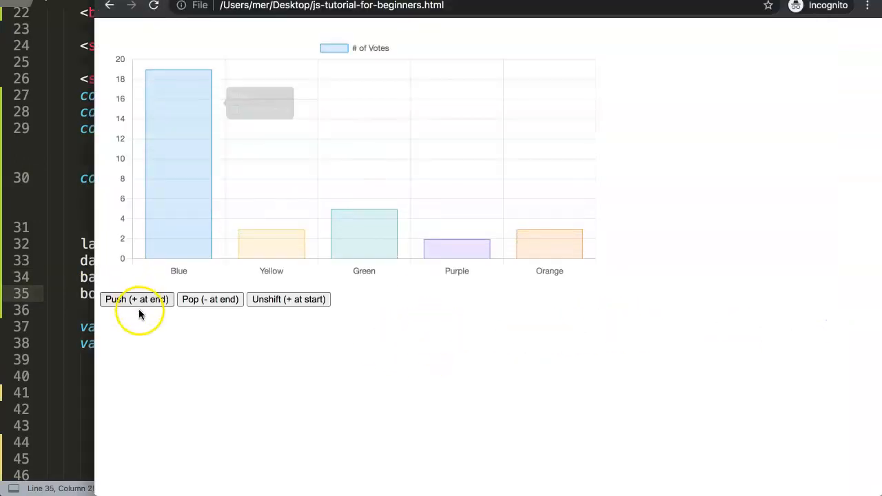
pyautogui.click(288, 299)
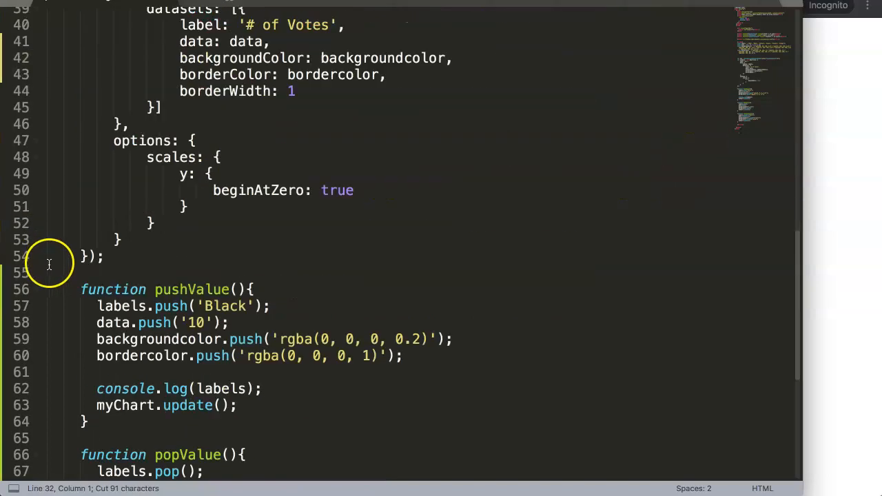
# Scroll to pushValue, add the shift lines after the pushes, and save.
pyautogui.scroll(-3)
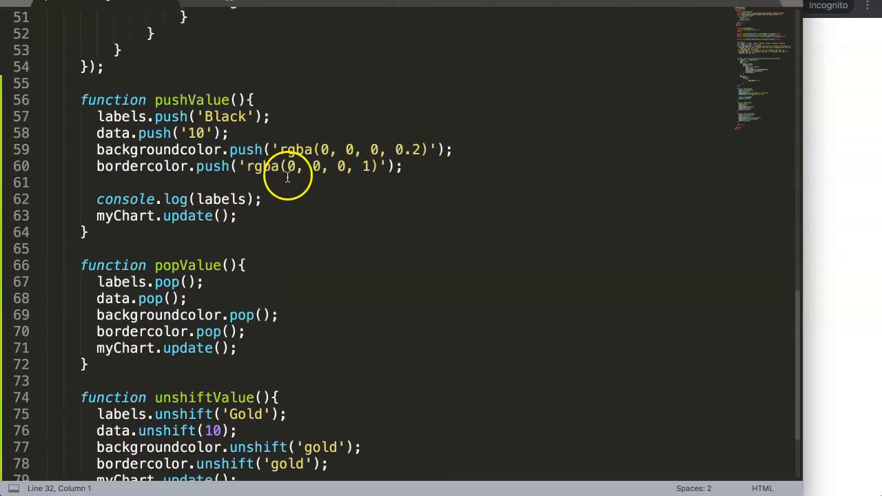
pyautogui.moveTo(257, 227)
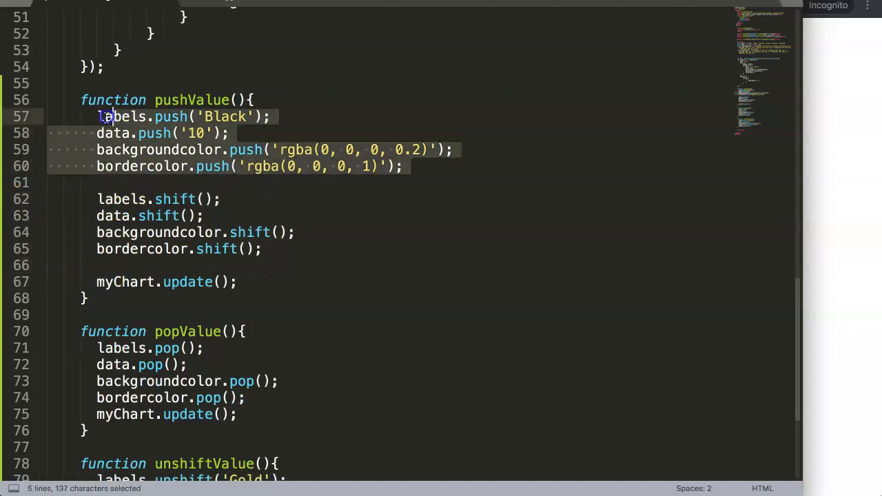
pyautogui.press('cmd+s')
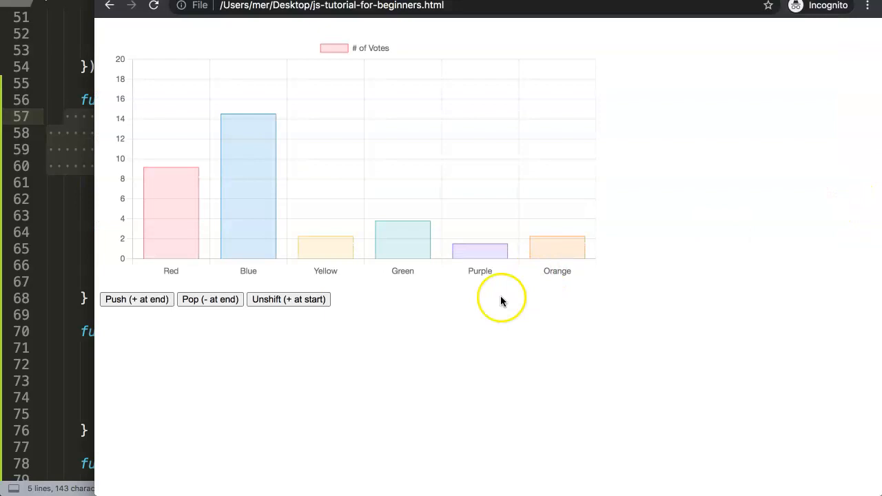
# Push Black in Chrome, confirming a 10-vote Black bar appears and Red drops off.
pyautogui.click(136, 299)
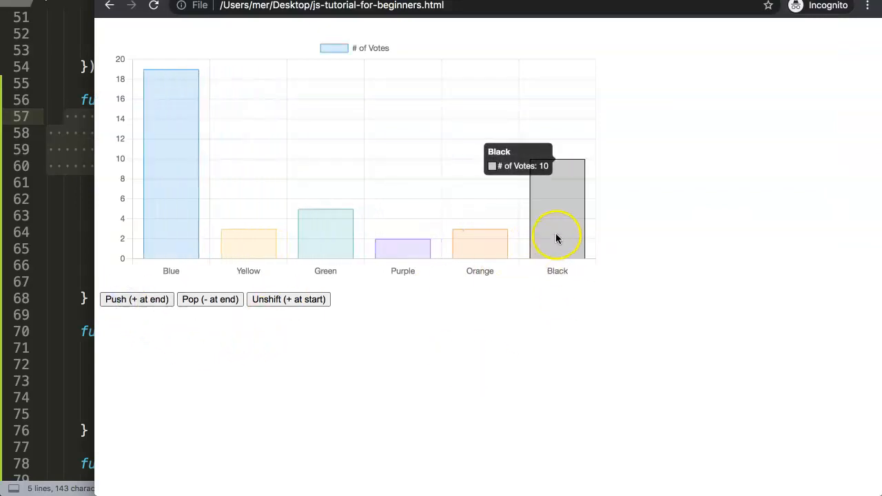
pyautogui.moveTo(159, 213)
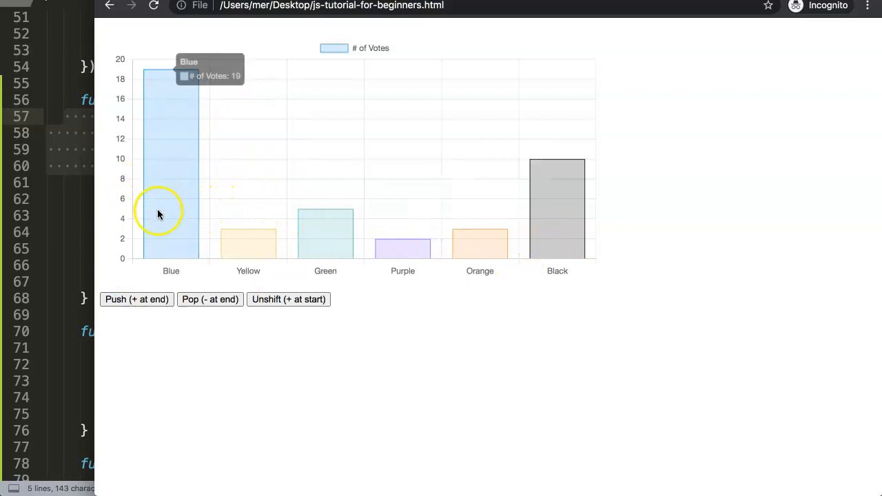
pyautogui.click(124, 299)
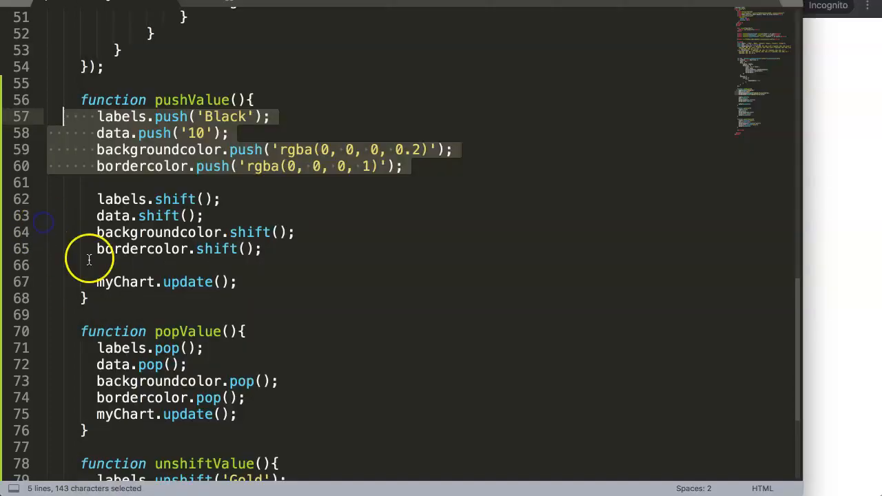
# Move the four shift lines into a new shiftValue() function below unshiftValue.
pyautogui.click(238, 233)
pyautogui.write('function')
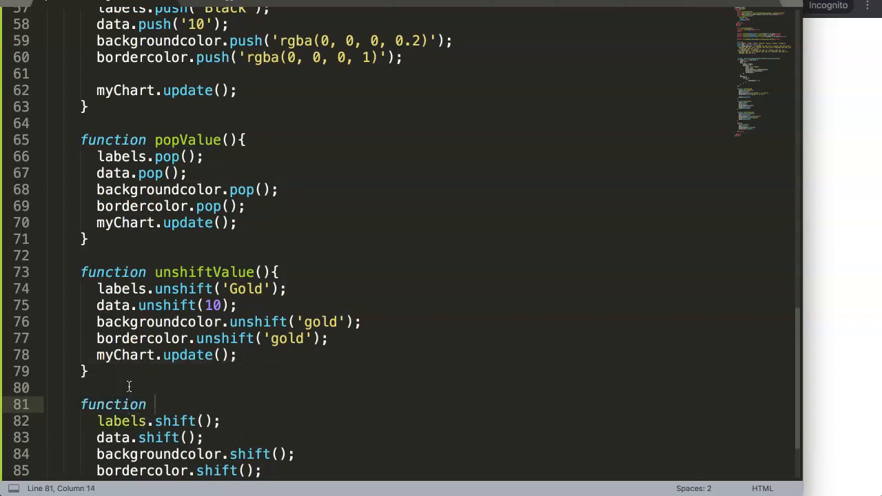
pyautogui.write('shift')
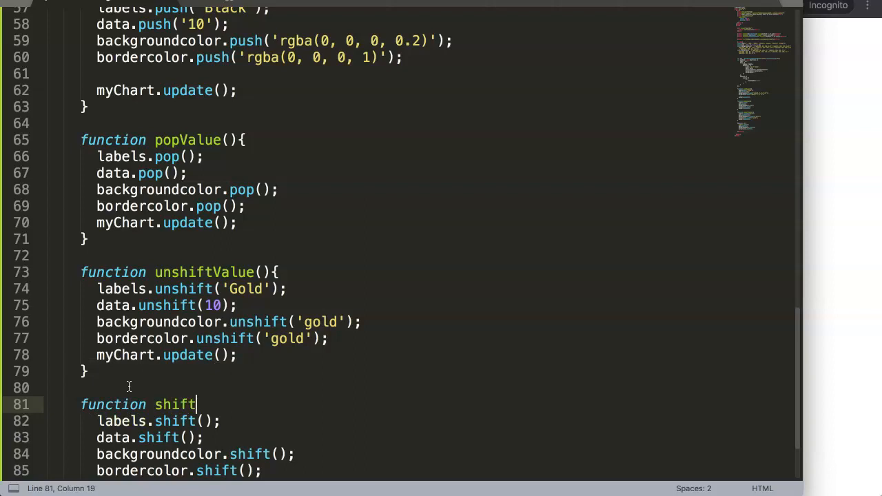
pyautogui.write('Value(){')
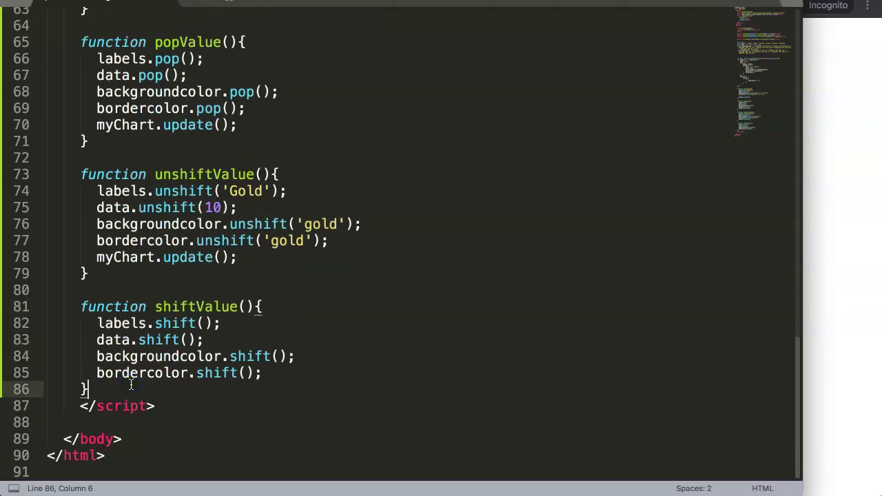
pyautogui.scroll(3)
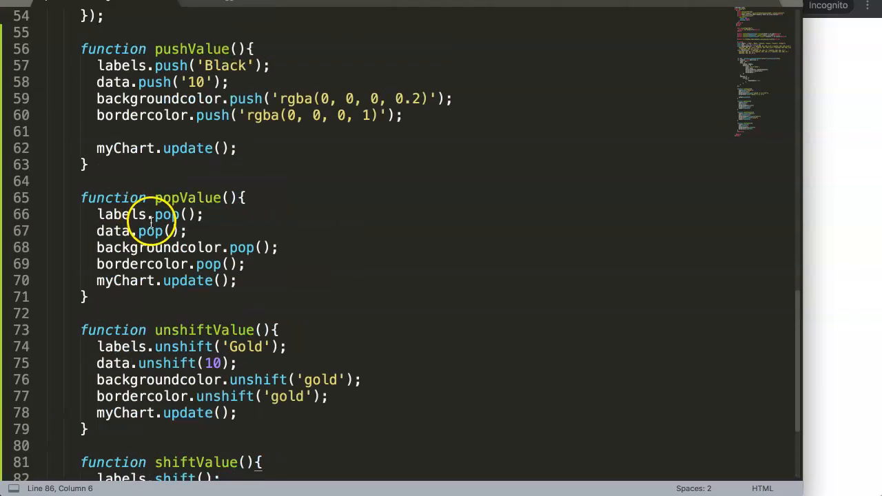
pyautogui.scroll(-3)
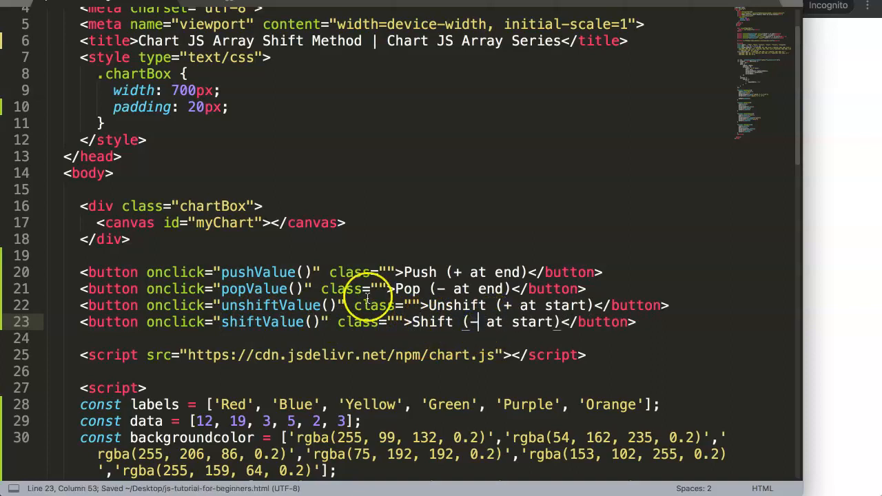
pyautogui.moveTo(841, 261)
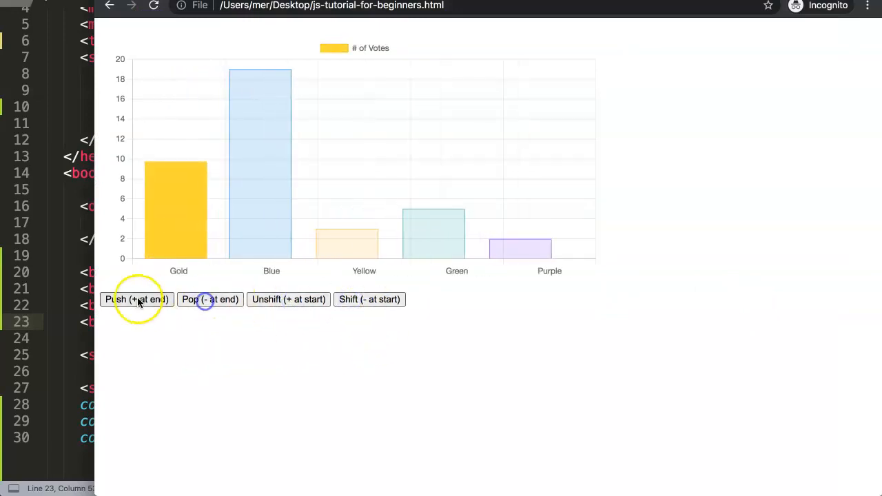
# Push a 10-vote Black bar onto the end of the Gold-to-Black chart.
pyautogui.click(136, 300)
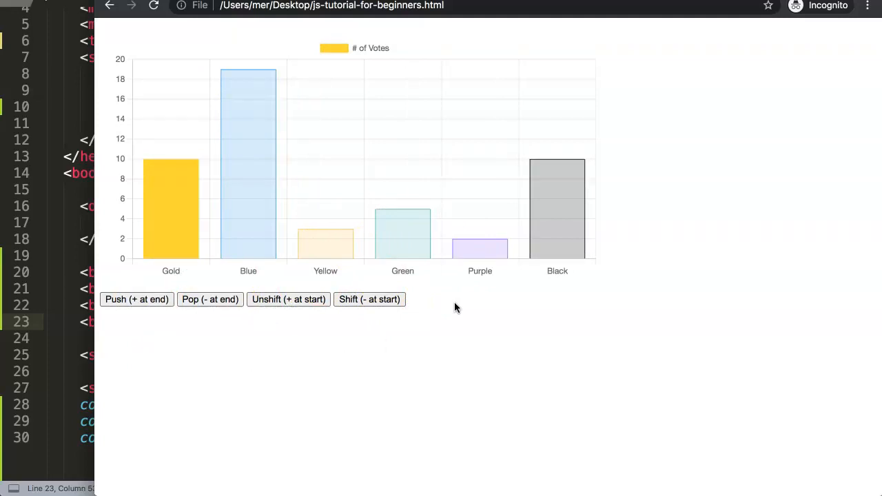
pyautogui.moveTo(344, 202)
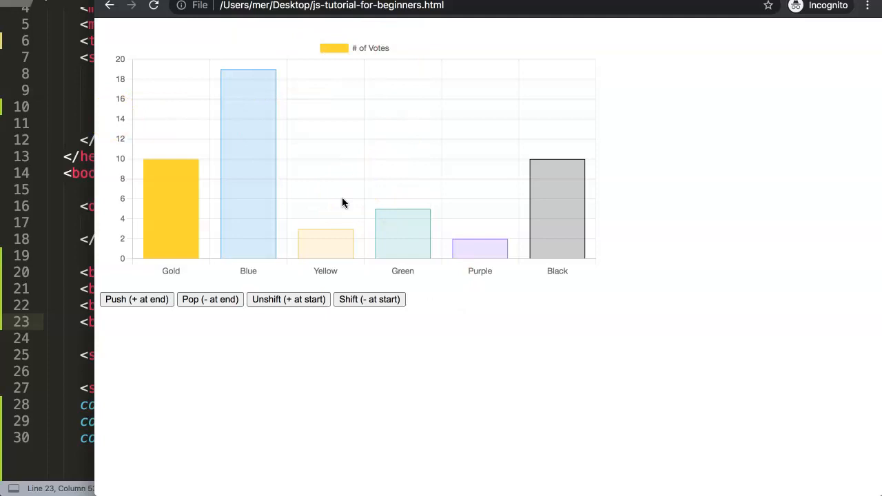